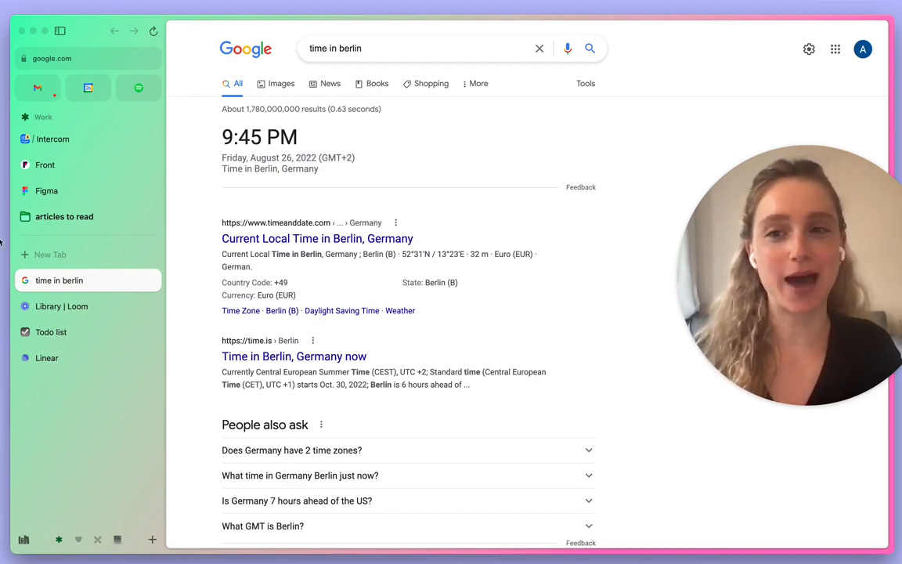
mouse_move(116, 238)
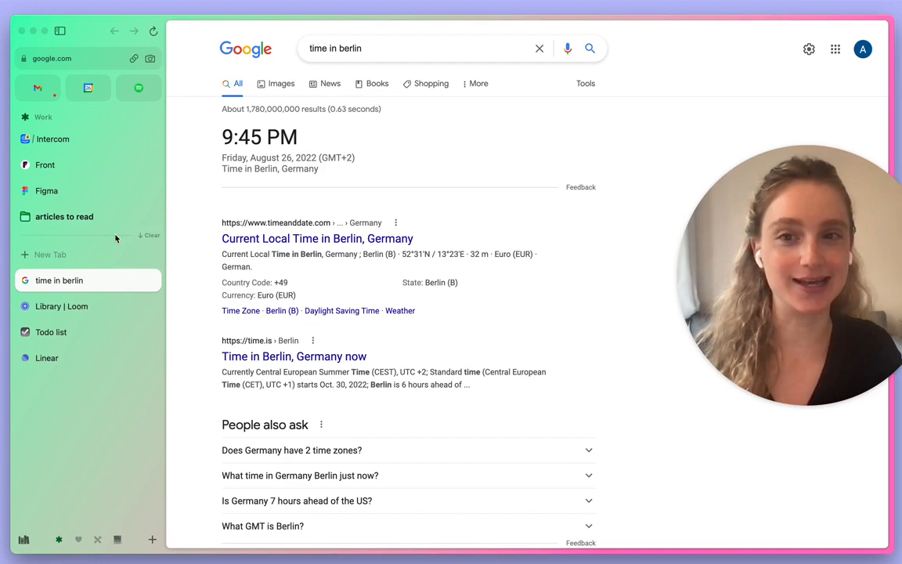
mouse_move(35, 241)
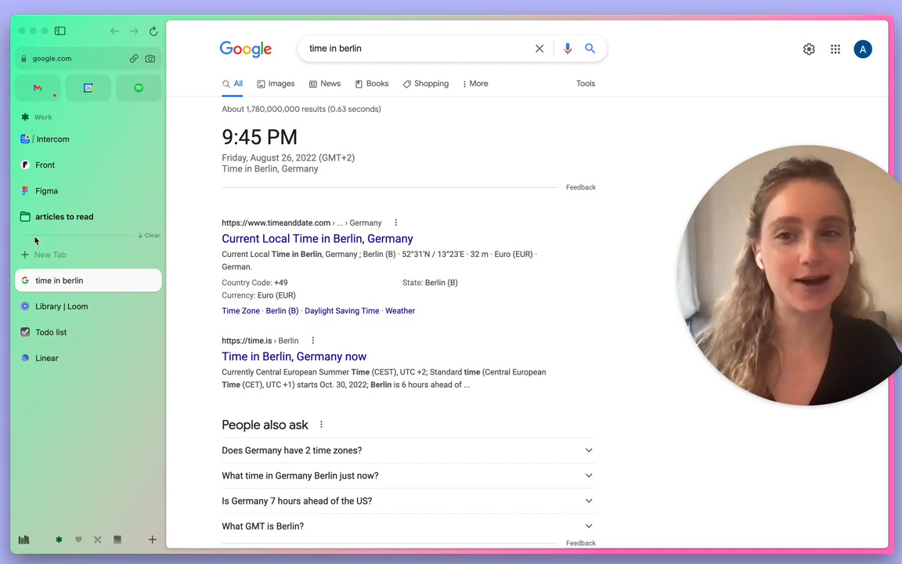
mouse_move(2, 170)
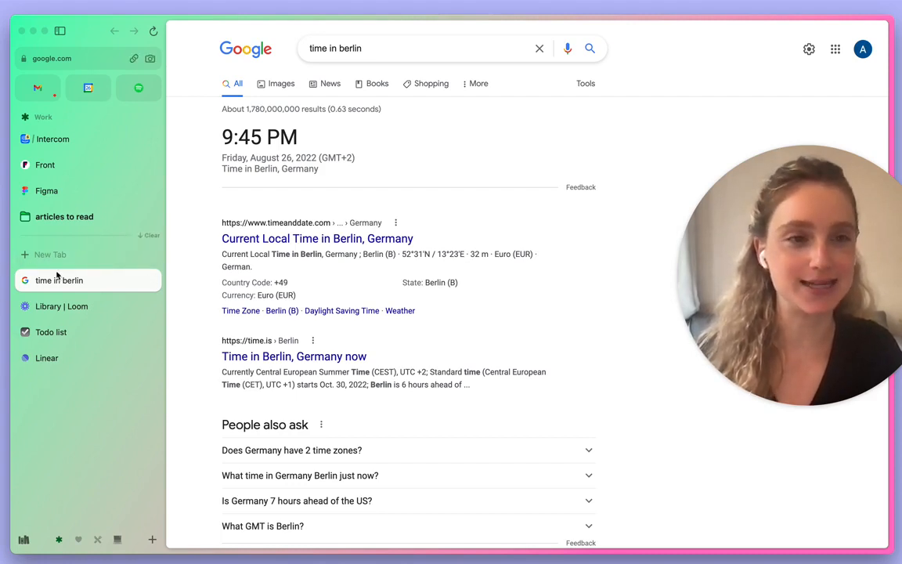
mouse_move(39, 290)
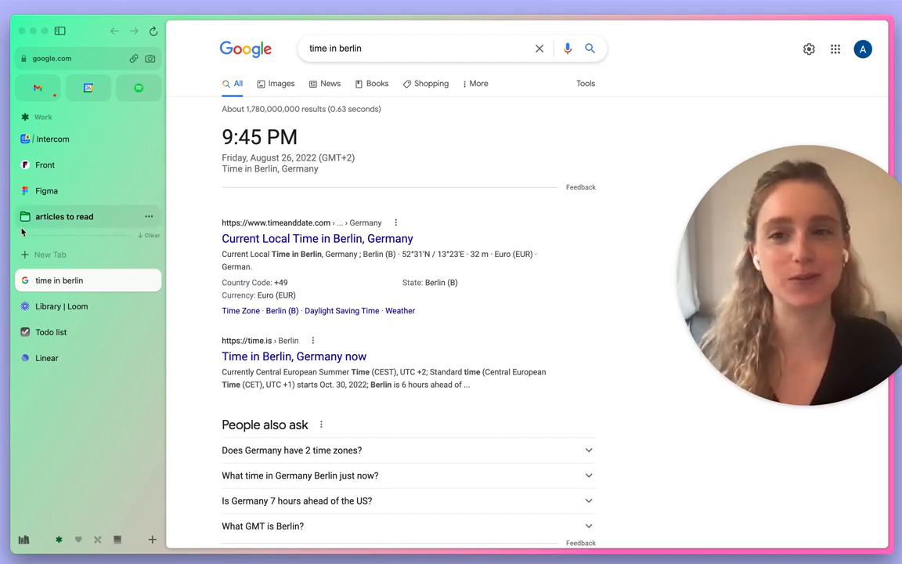
mouse_move(51, 255)
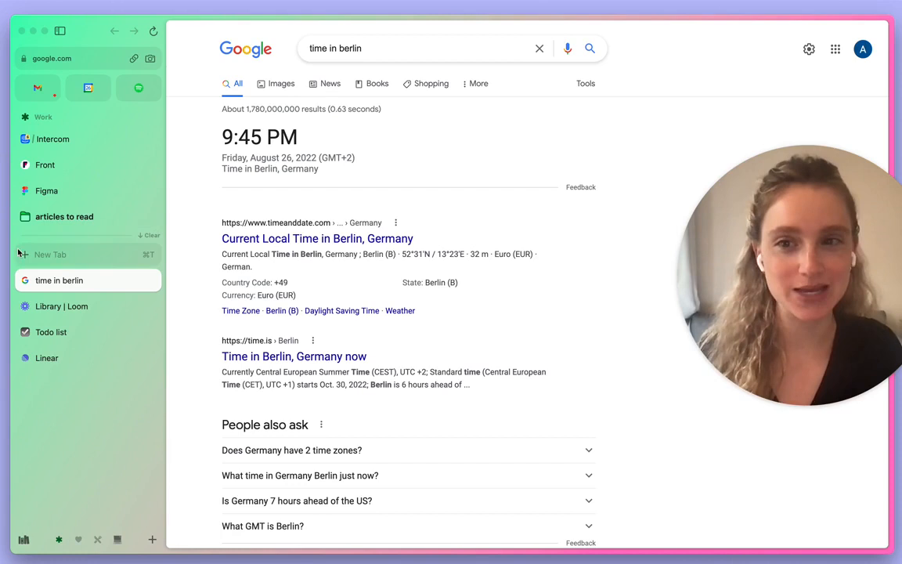
mouse_move(59, 346)
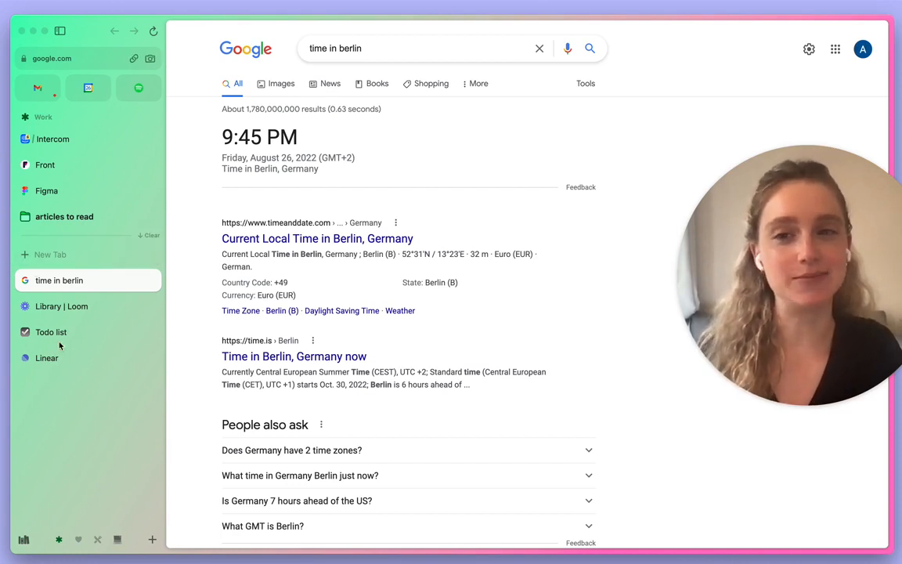
mouse_move(61, 307)
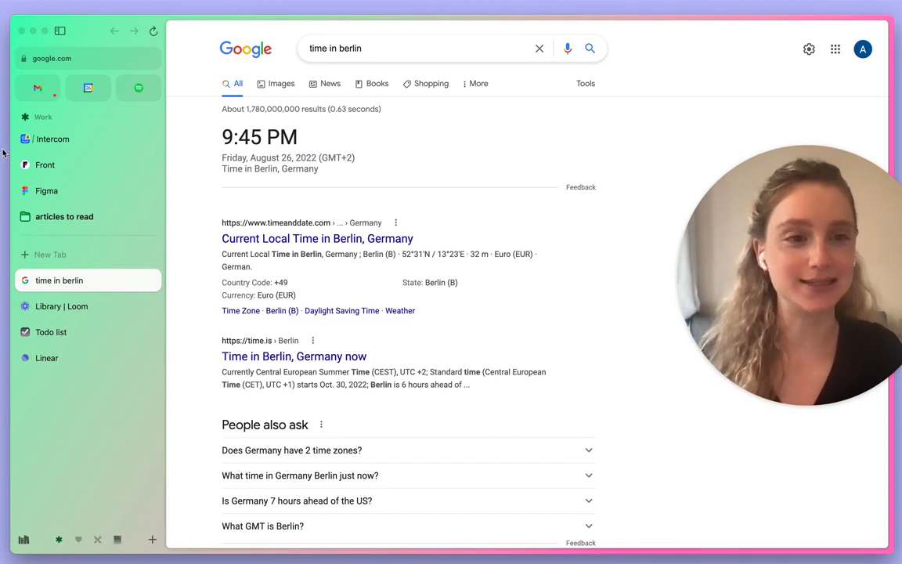
mouse_move(47, 296)
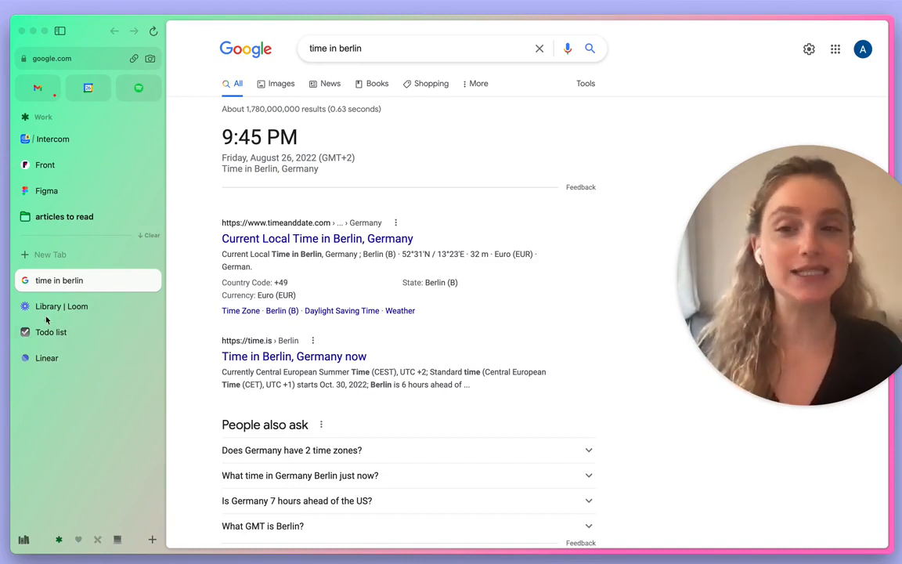
mouse_move(47, 358)
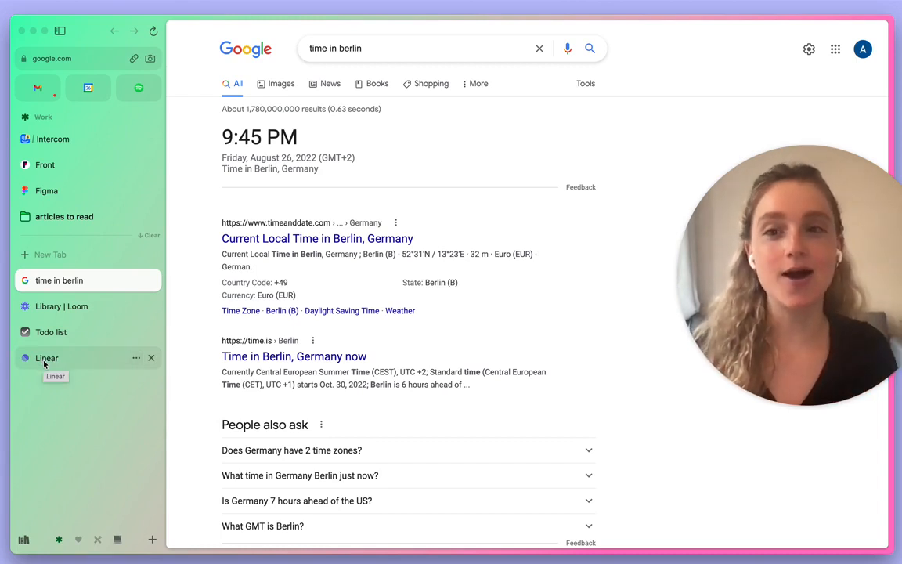
mouse_move(51, 331)
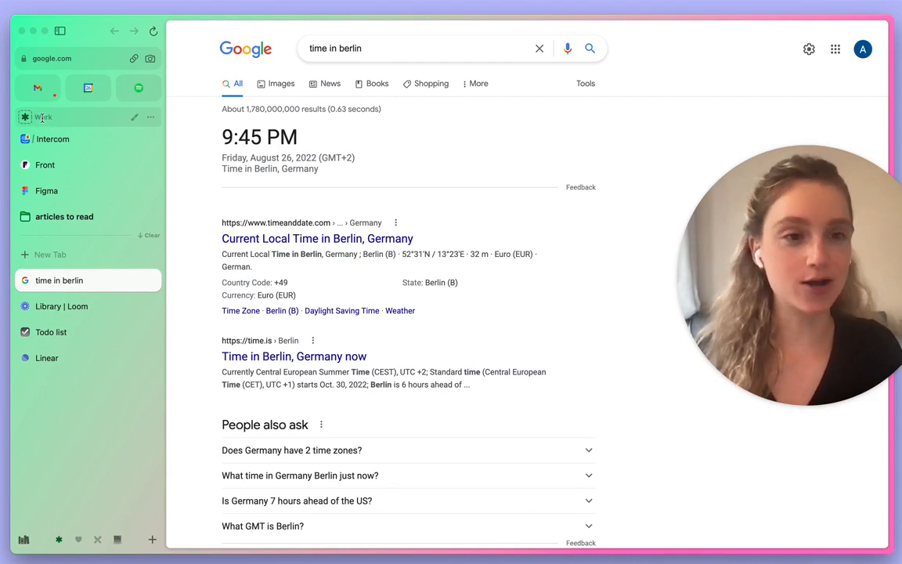
mouse_move(45, 447)
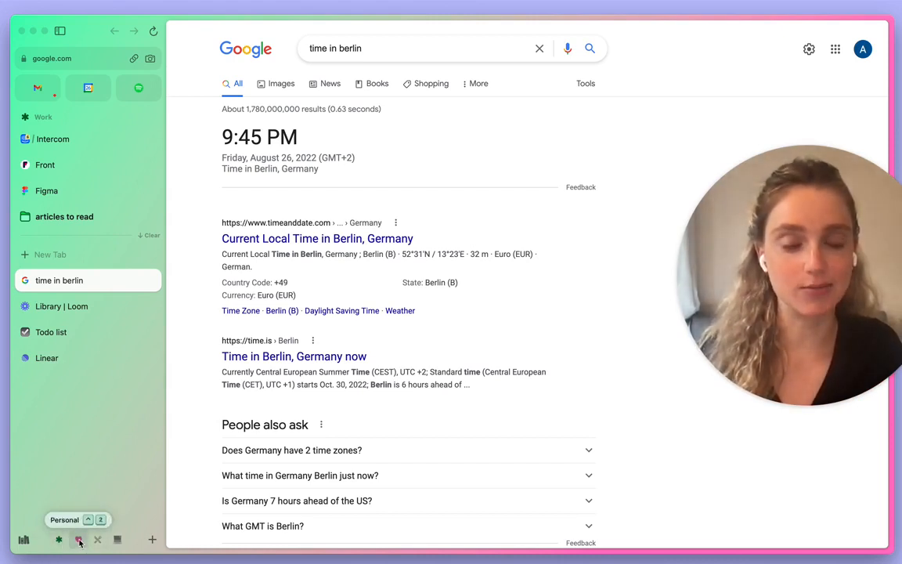
- Switch spaces, then open the command bar suggesting tabs like Todo list and Spotify
left_click(80, 541)
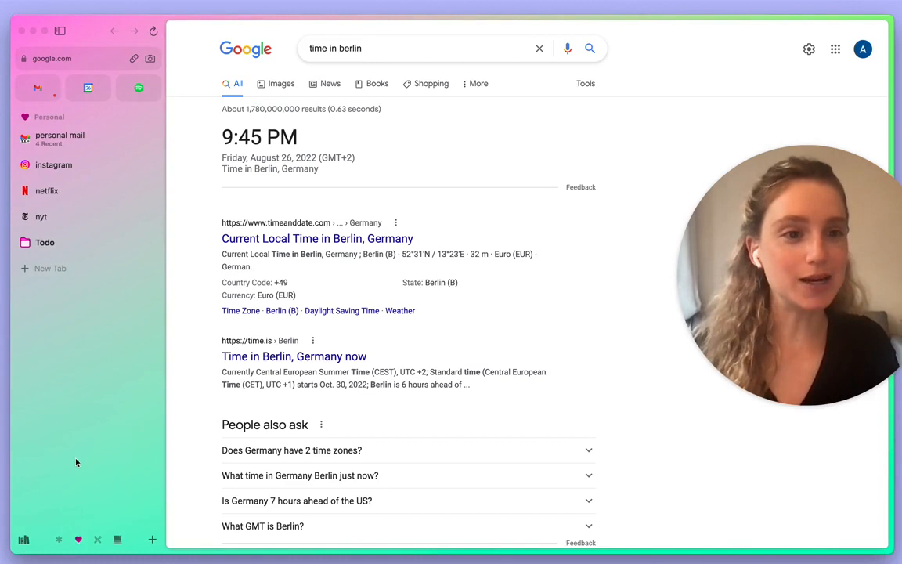
mouse_move(3, 99)
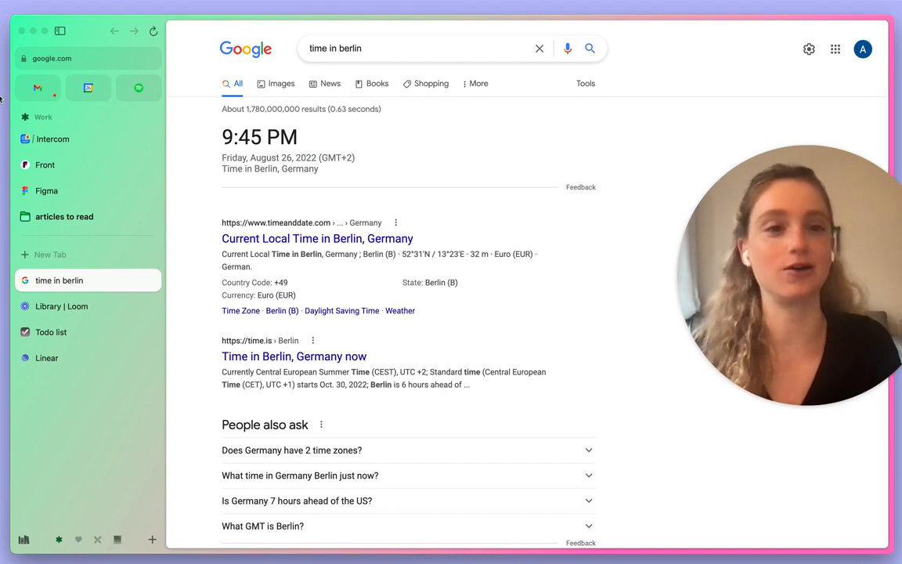
mouse_move(58, 279)
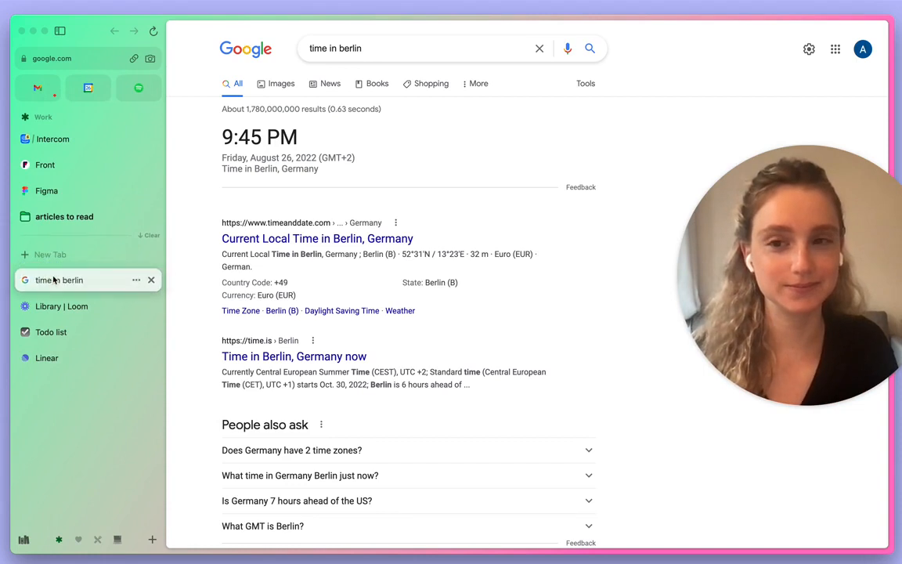
mouse_move(76, 449)
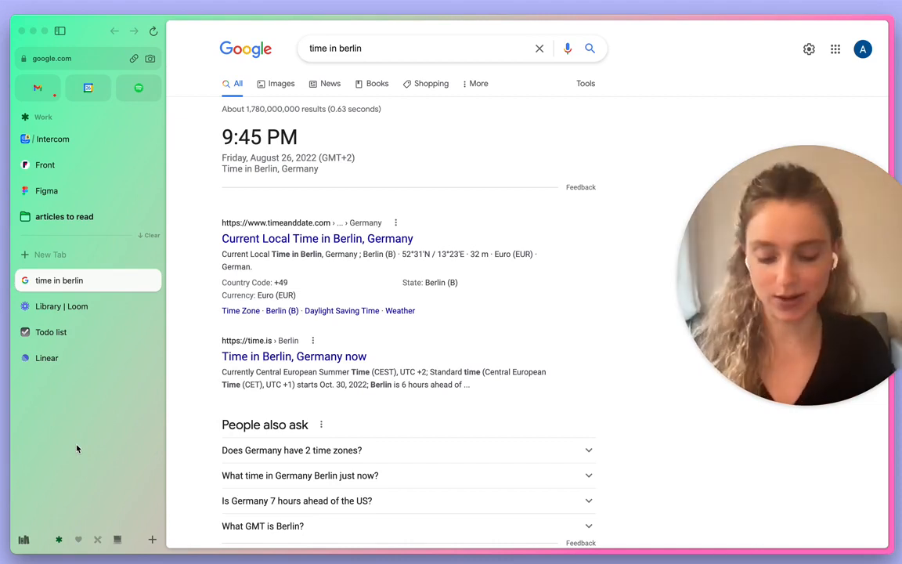
key("cmd+t")
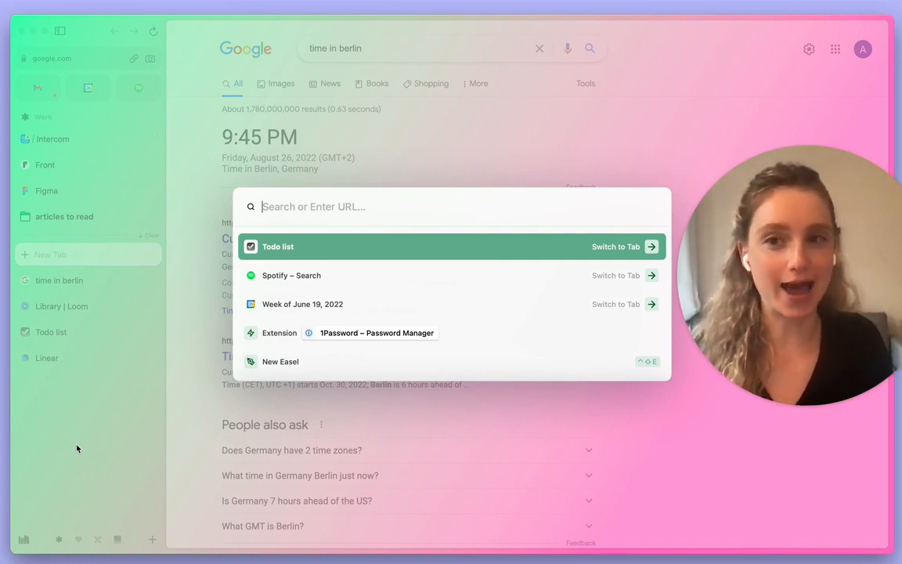
- Search commands for 'pin', 'prefer', 'shortcuts', then 'question' to reach Ask a Question
type("p")
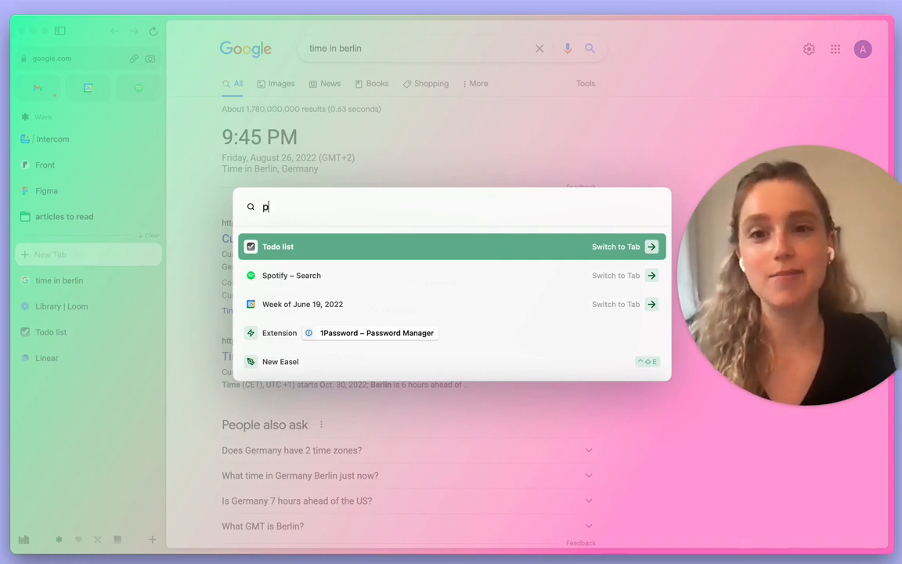
type("in")
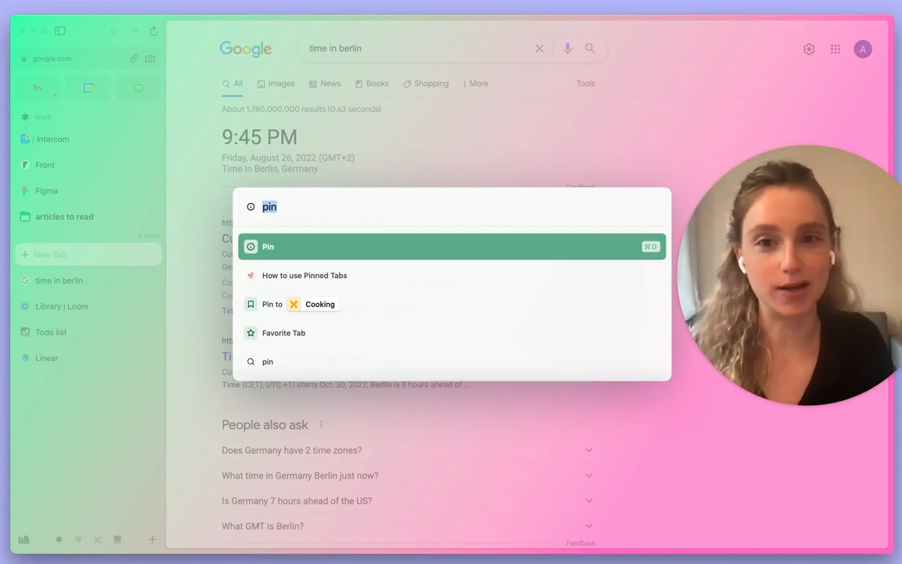
type("prefer")
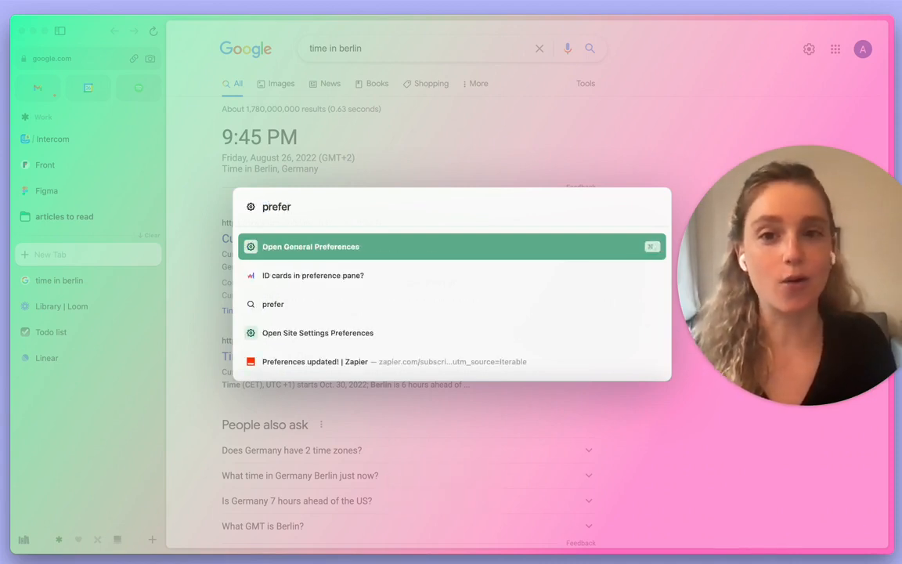
type("shortcu")
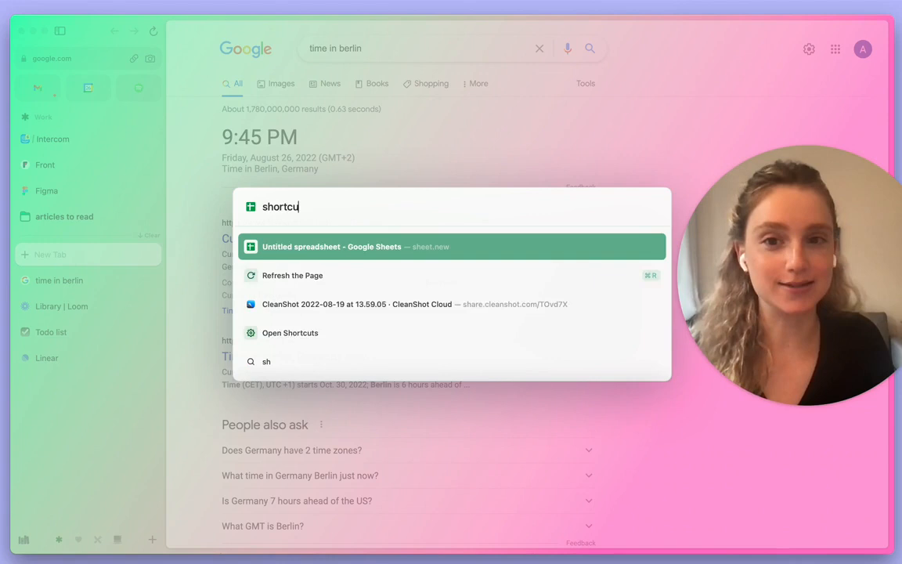
type("ts")
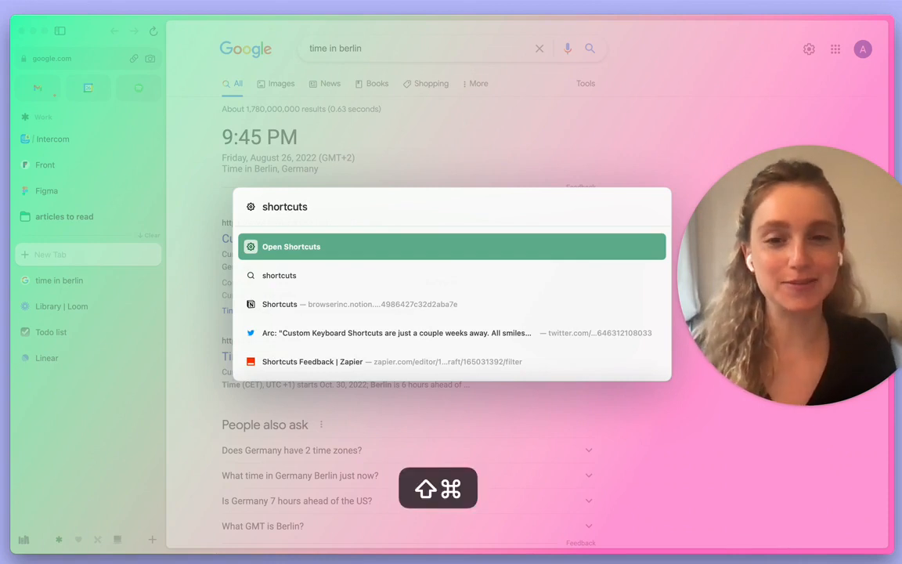
type("questi")
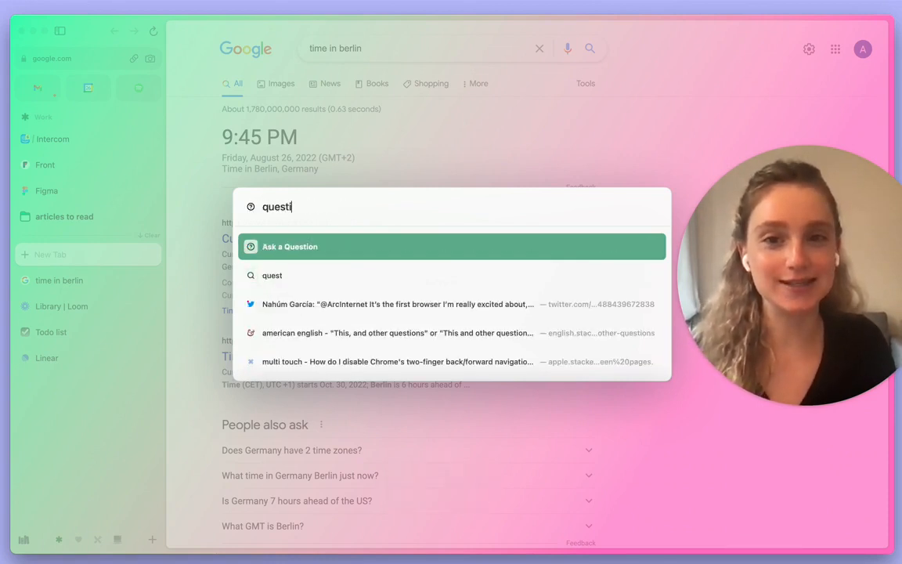
type("on")
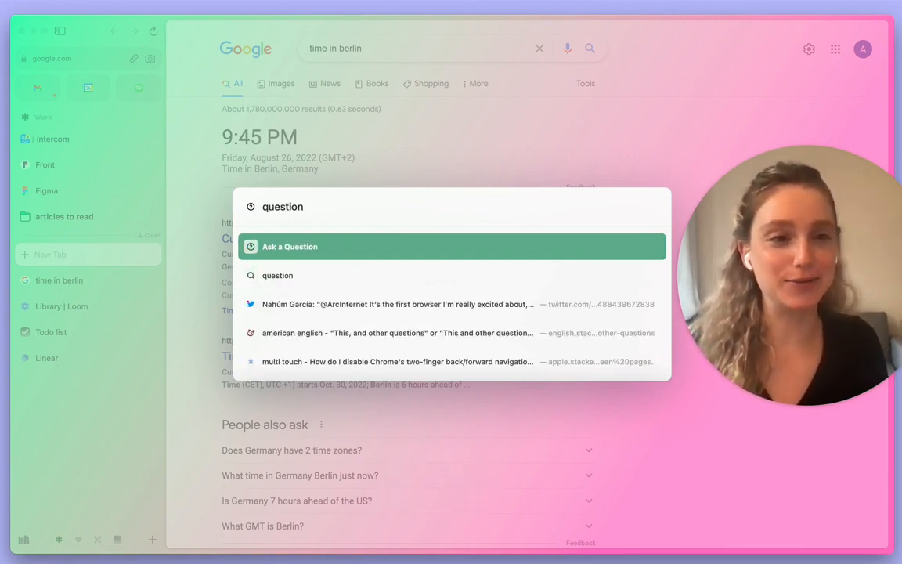